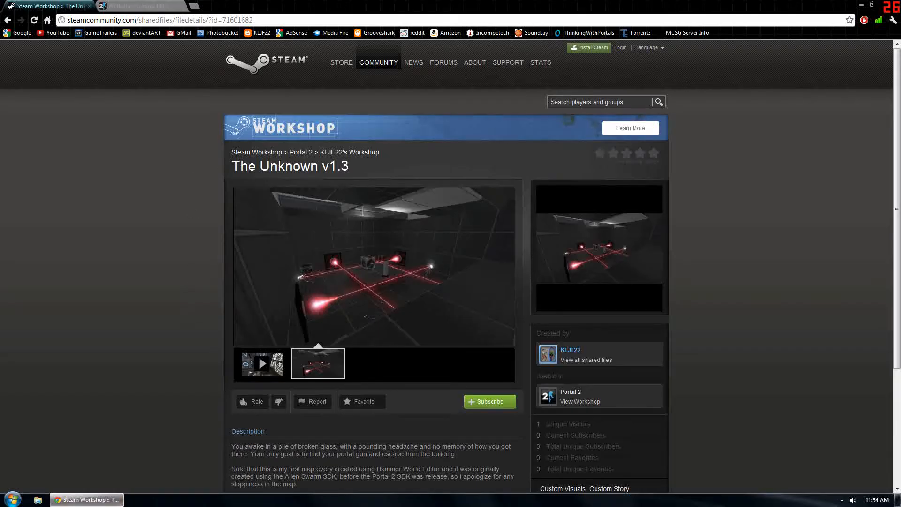
# Bring up the ThinkWithPortals Workshop Compatibility instructions page
pyautogui.moveTo(232, 166); pyautogui.dragTo(286, 166)
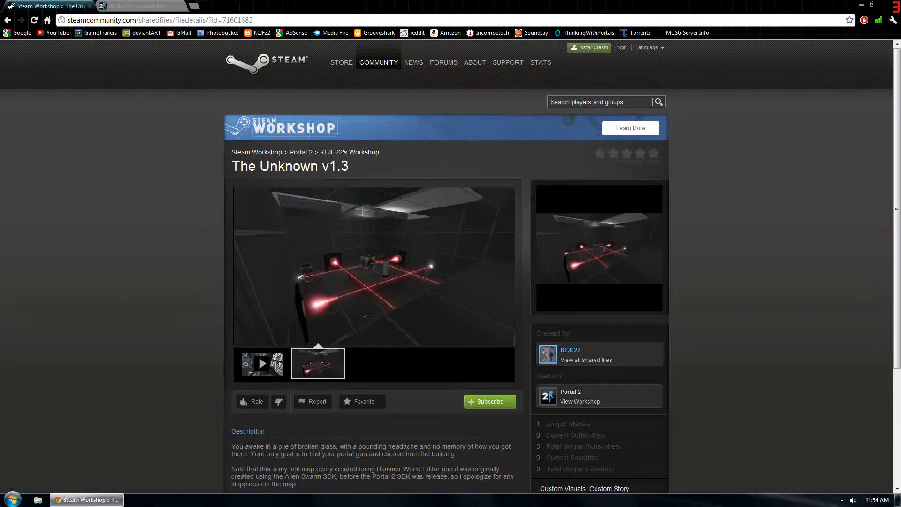
pyautogui.moveTo(232, 166); pyautogui.dragTo(276, 167)
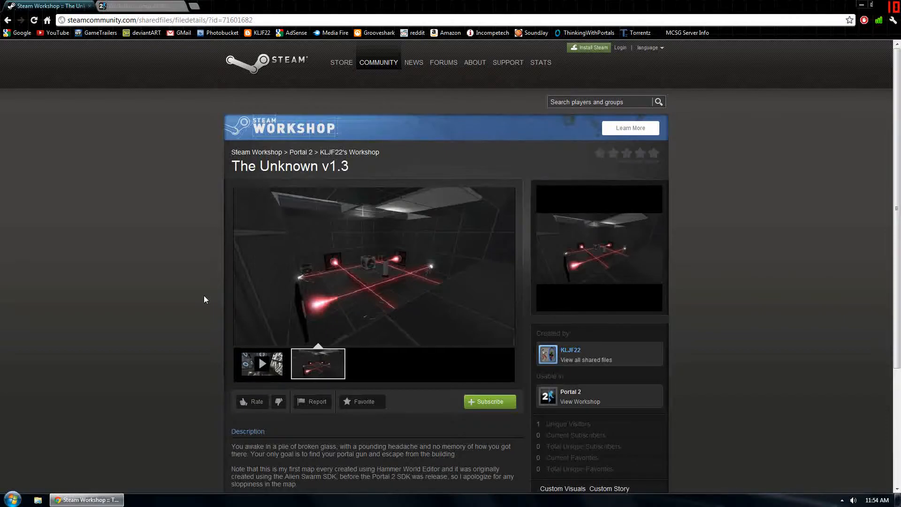
pyautogui.moveTo(145, 469)
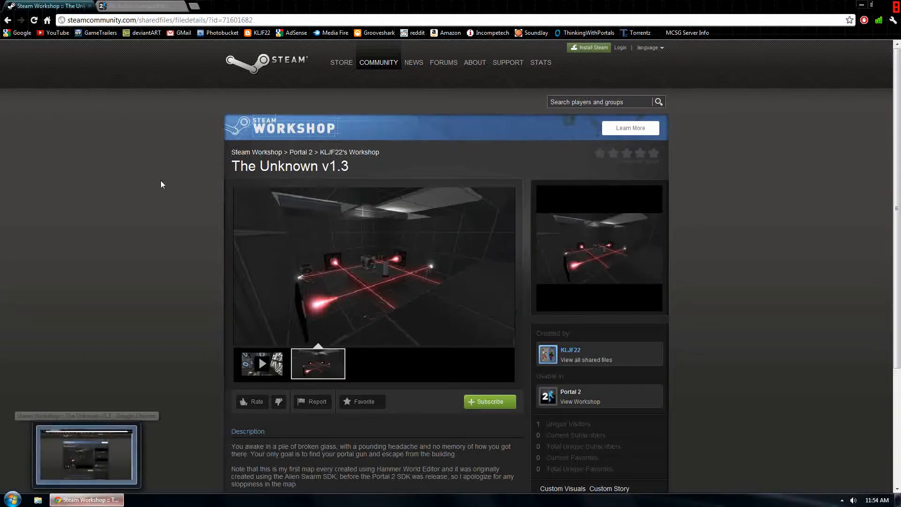
pyautogui.moveTo(163, 255)
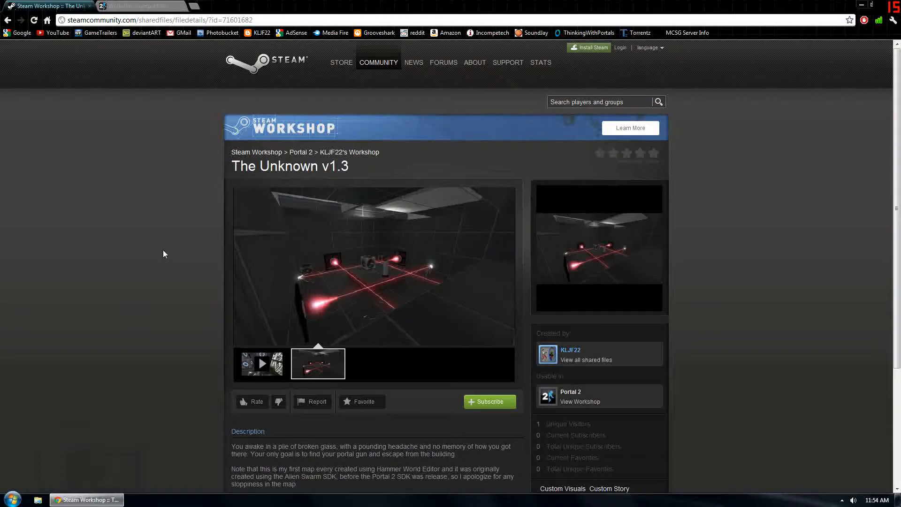
pyautogui.click(138, 6)
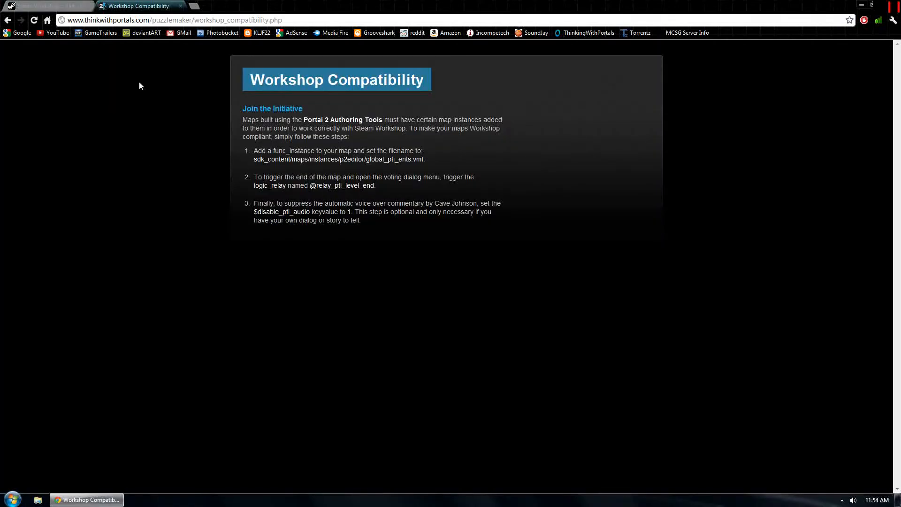
pyautogui.moveTo(257, 258)
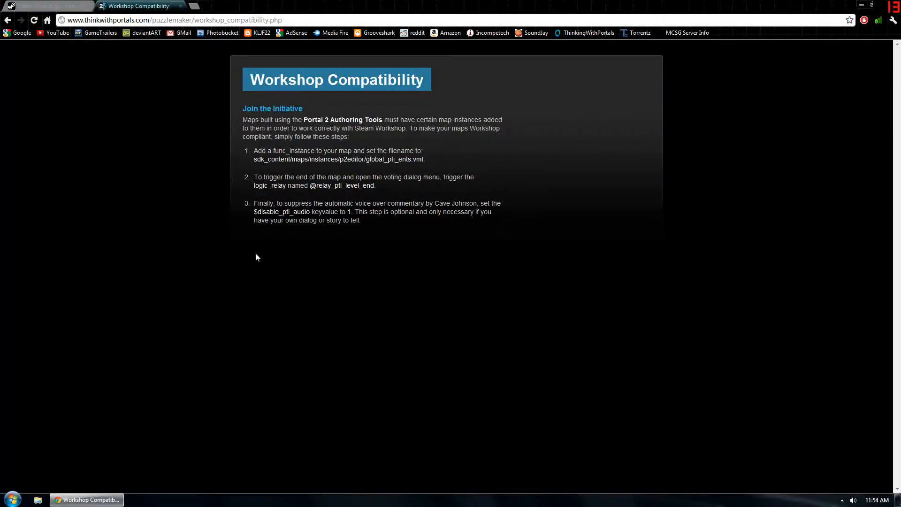
pyautogui.moveTo(372, 223)
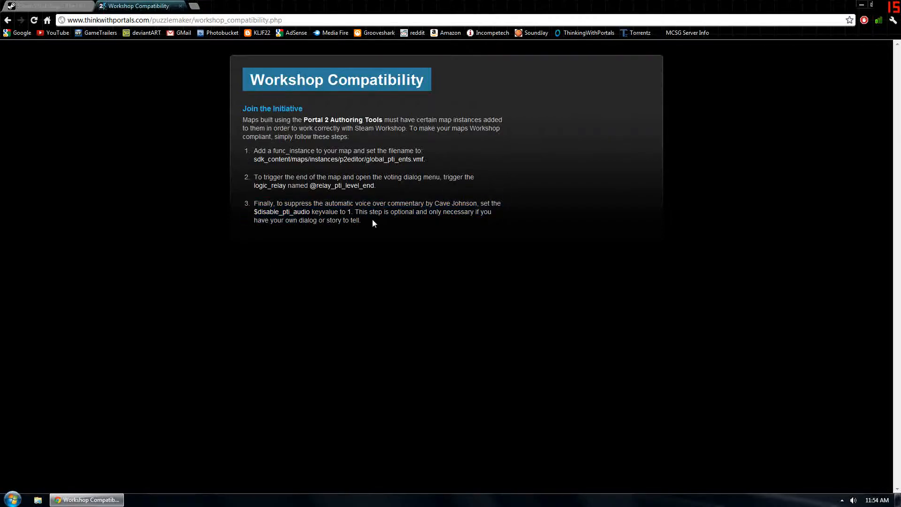
pyautogui.moveTo(255, 150); pyautogui.dragTo(339, 150)
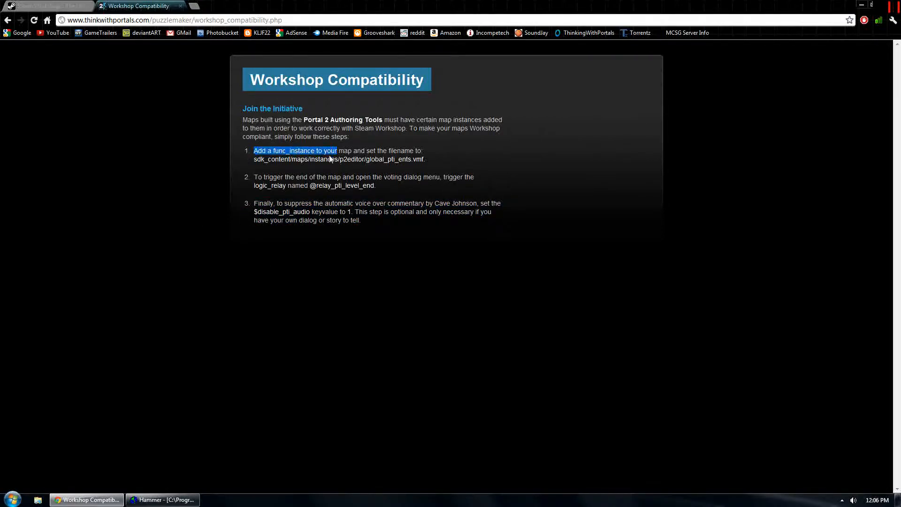
pyautogui.click(255, 163)
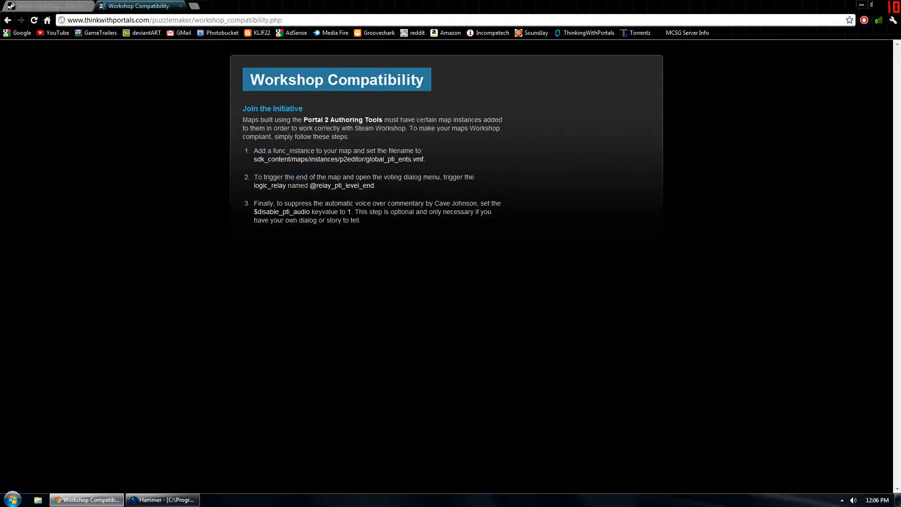
pyautogui.moveTo(268, 177); pyautogui.dragTo(316, 176)
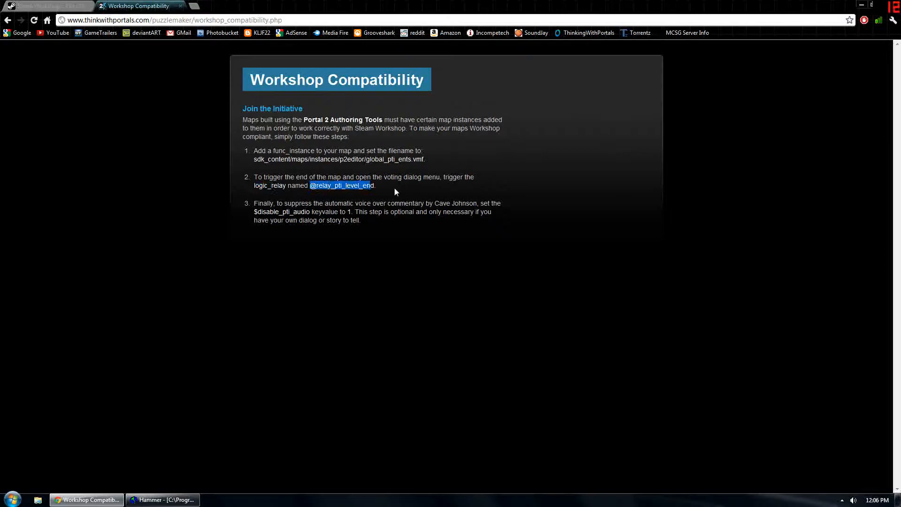
# Place a func_instance beside the player start and select its VMF Filename property
pyautogui.click(162, 499)
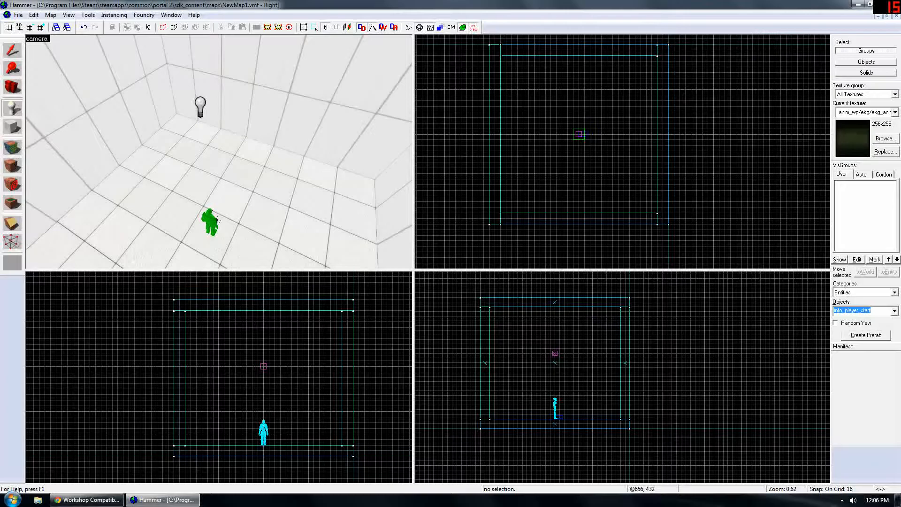
pyautogui.click(894, 310)
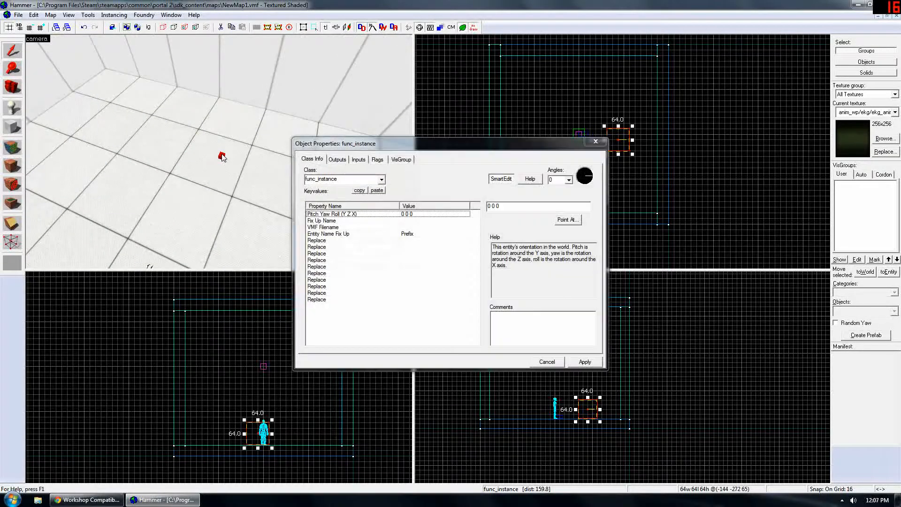
pyautogui.click(323, 227)
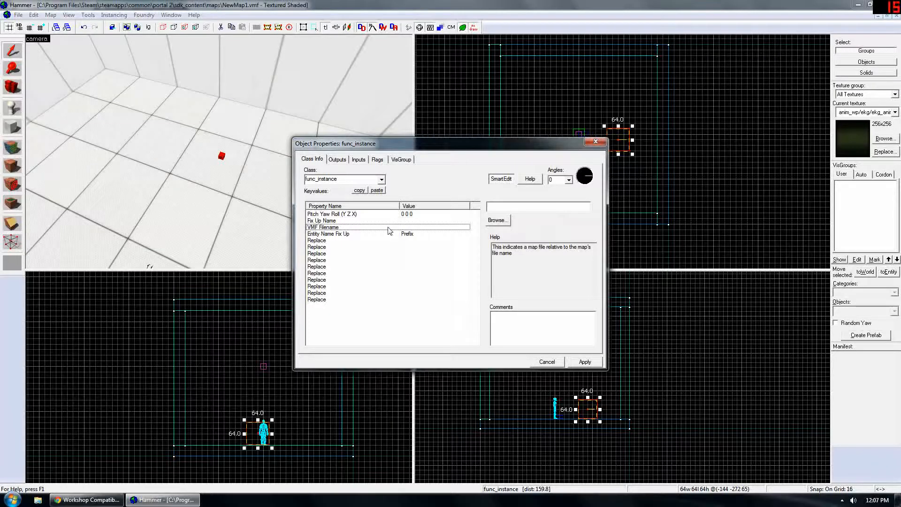
pyautogui.click(496, 220)
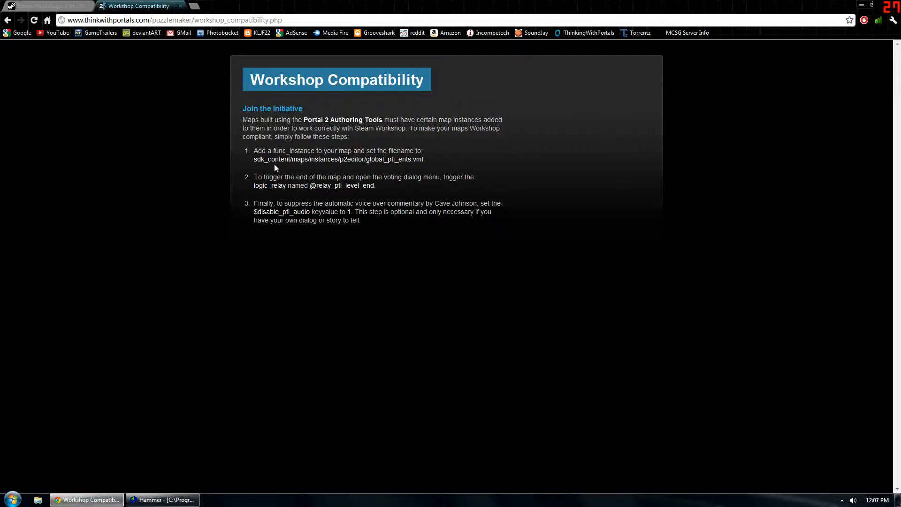
# Look up the sdk_content/maps/instances path and return to Hammer's VMF Filename browser
pyautogui.moveTo(254, 160); pyautogui.dragTo(398, 160)
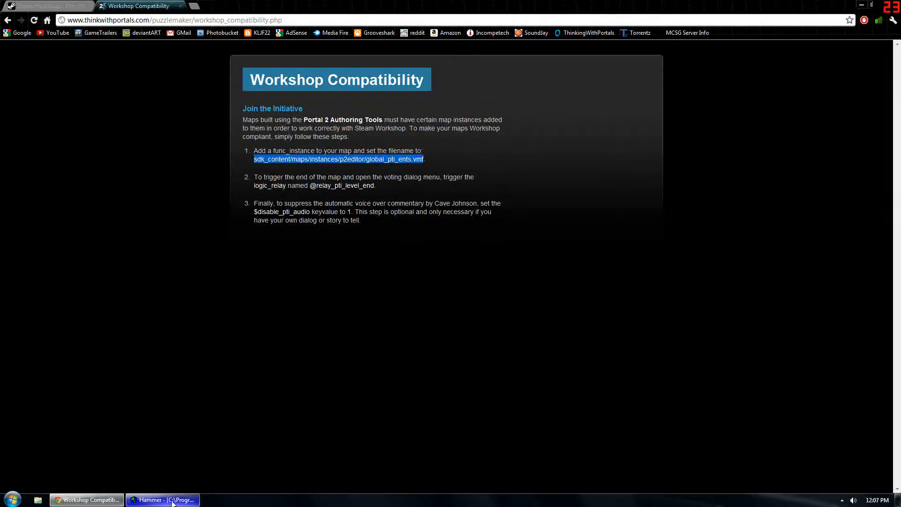
pyautogui.click(162, 499)
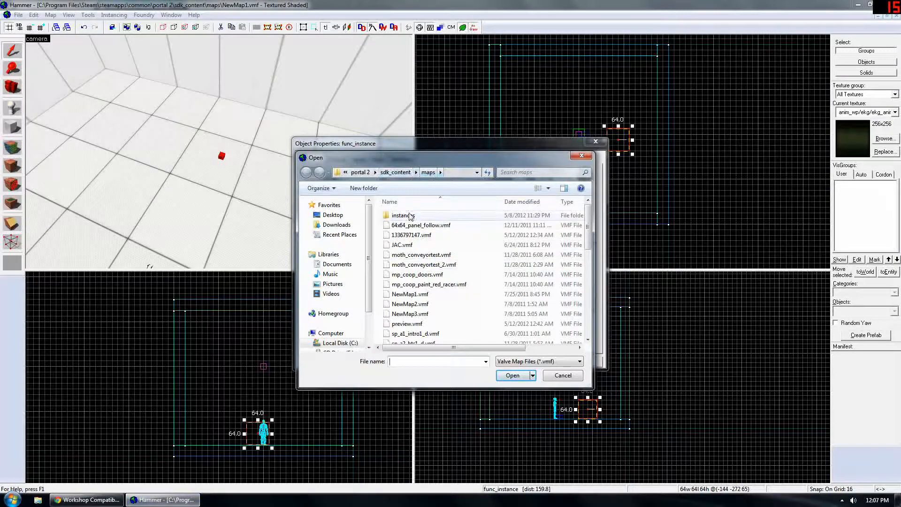
# Browse into instances/p2editor and select global_pti_ents.vmf for the instance
pyautogui.doubleClick(403, 215)
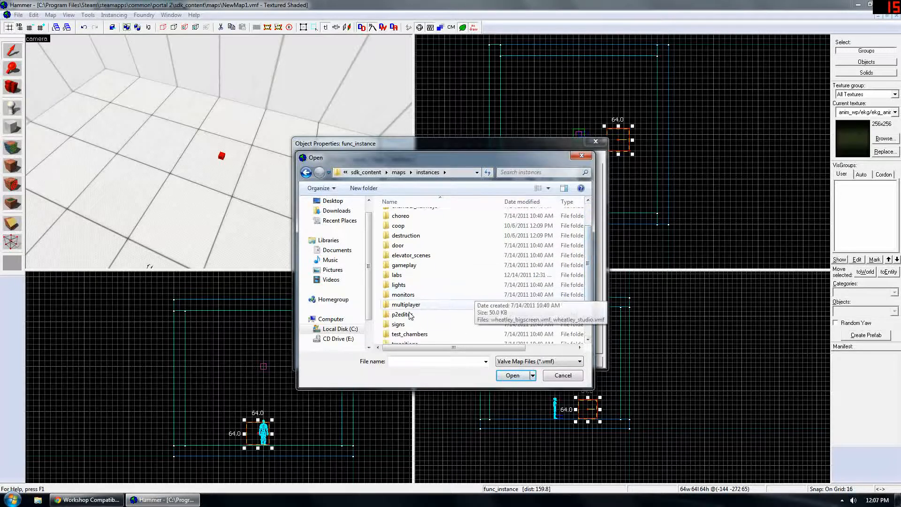
pyautogui.doubleClick(402, 315)
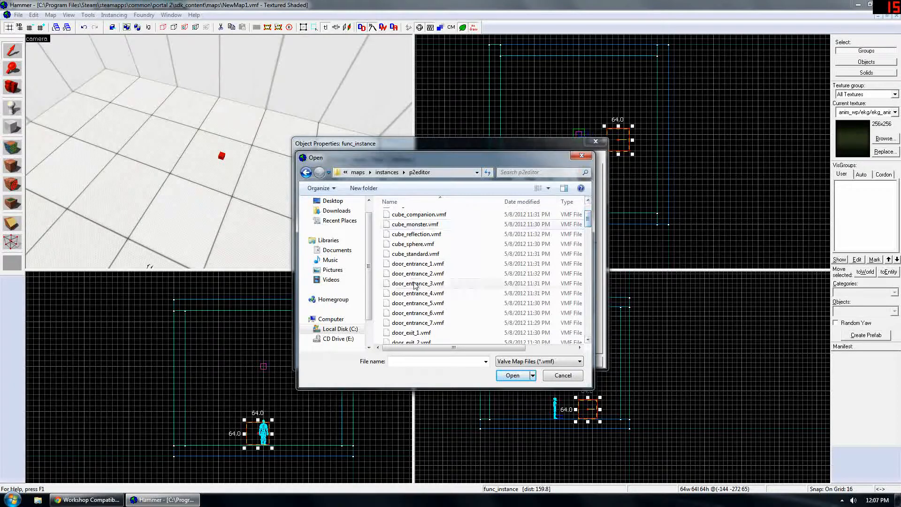
pyautogui.click(413, 212)
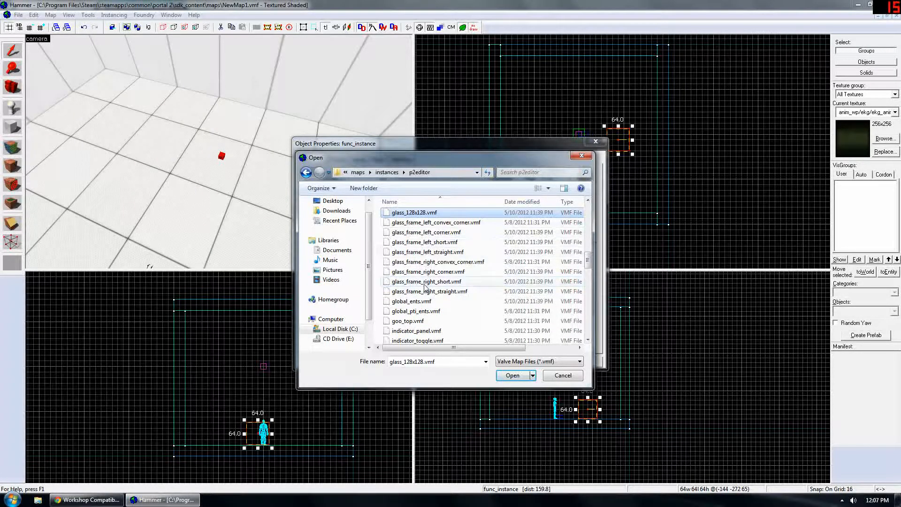
pyautogui.moveTo(416, 317)
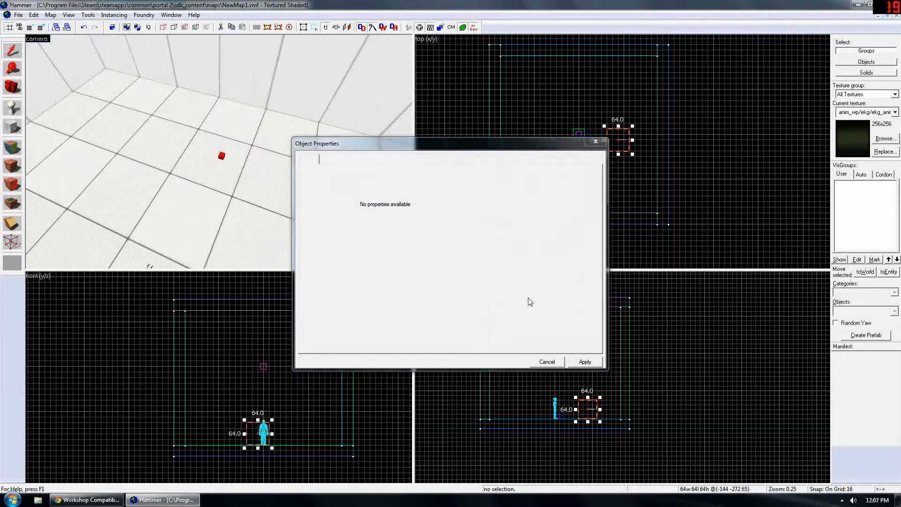
pyautogui.moveTo(474, 225)
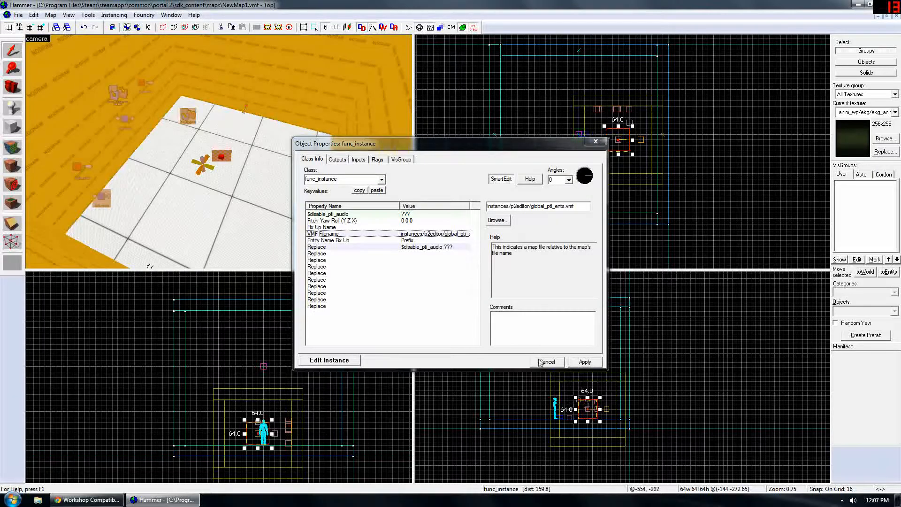
# Close the global_pti_ents instance properties and return to the instructions
pyautogui.click(546, 362)
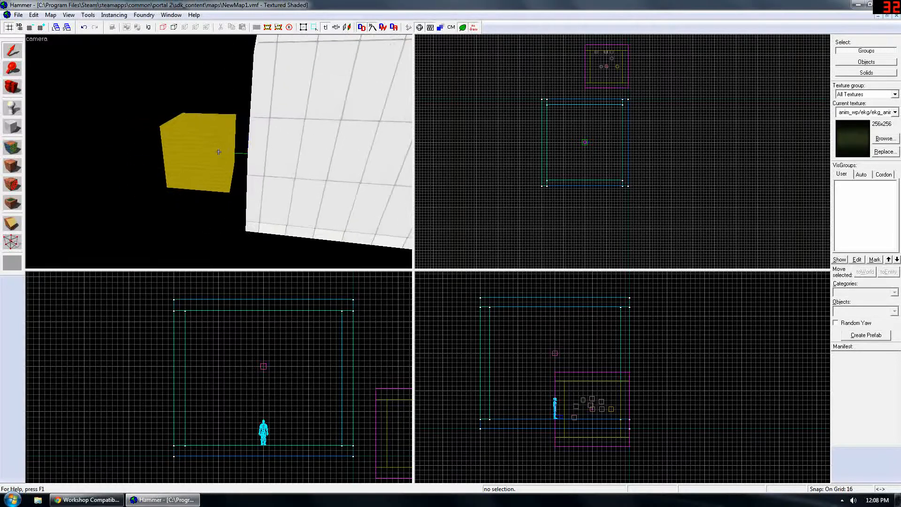
pyautogui.click(87, 499)
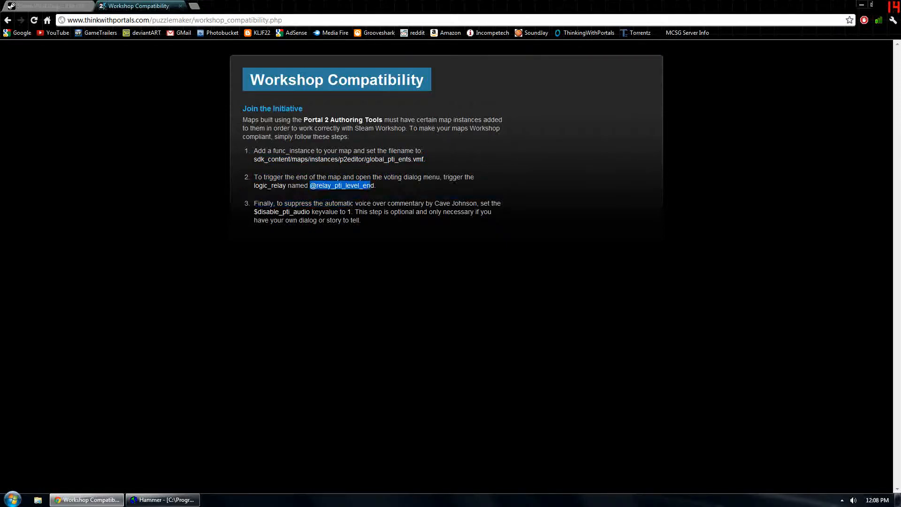
pyautogui.click(162, 500)
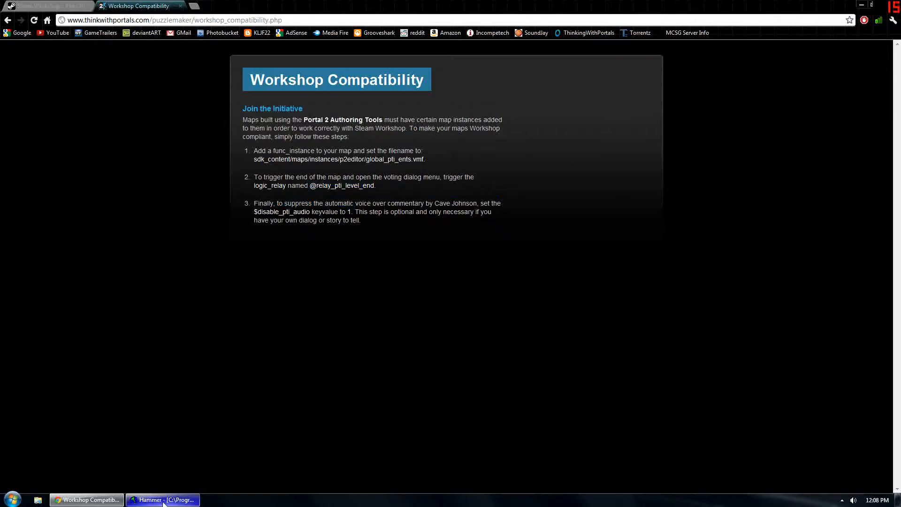
pyautogui.click(163, 499)
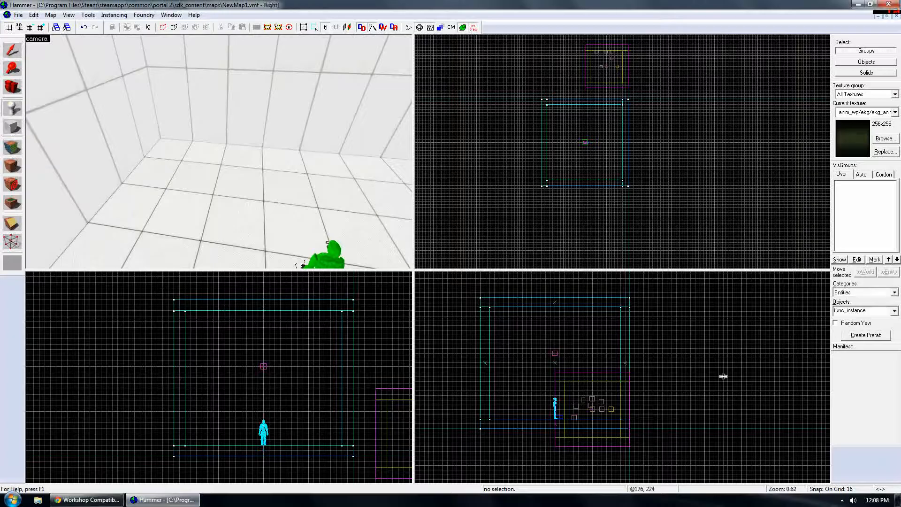
pyautogui.write('re')
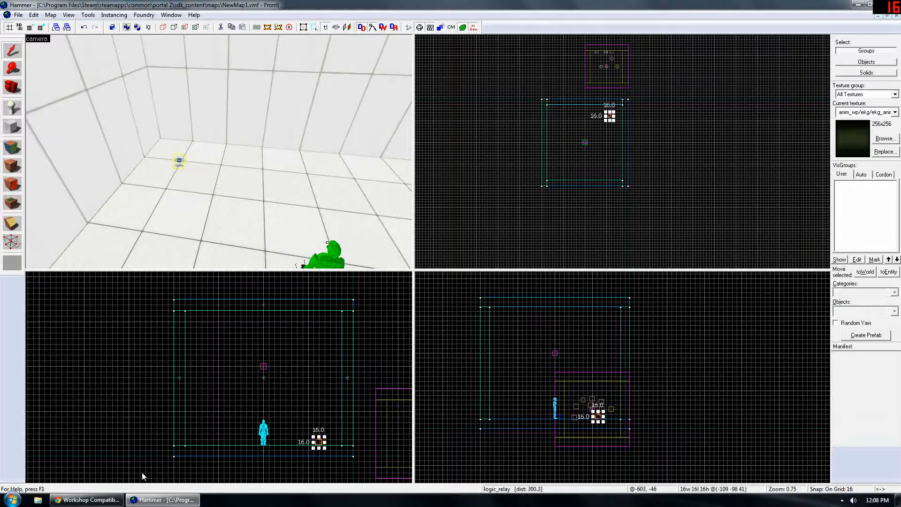
pyautogui.click(86, 499)
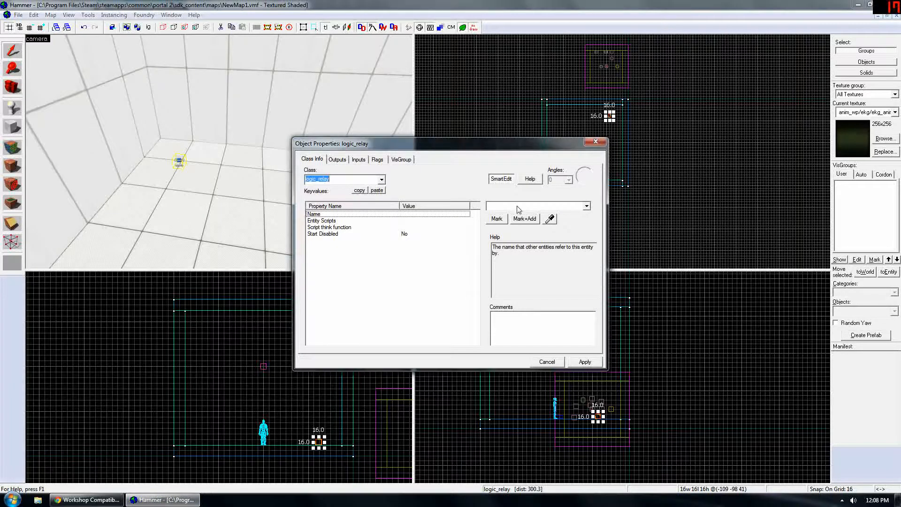
pyautogui.write('@relay_pti_level_end')
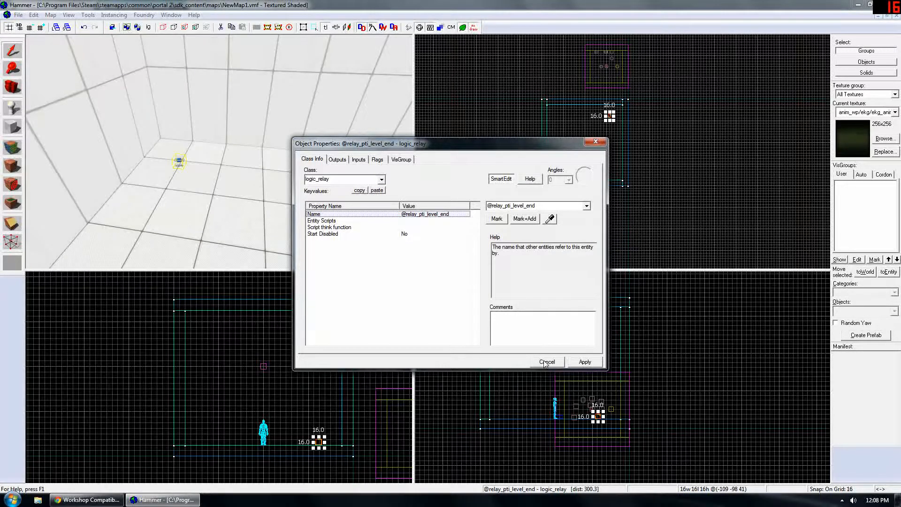
pyautogui.click(547, 362)
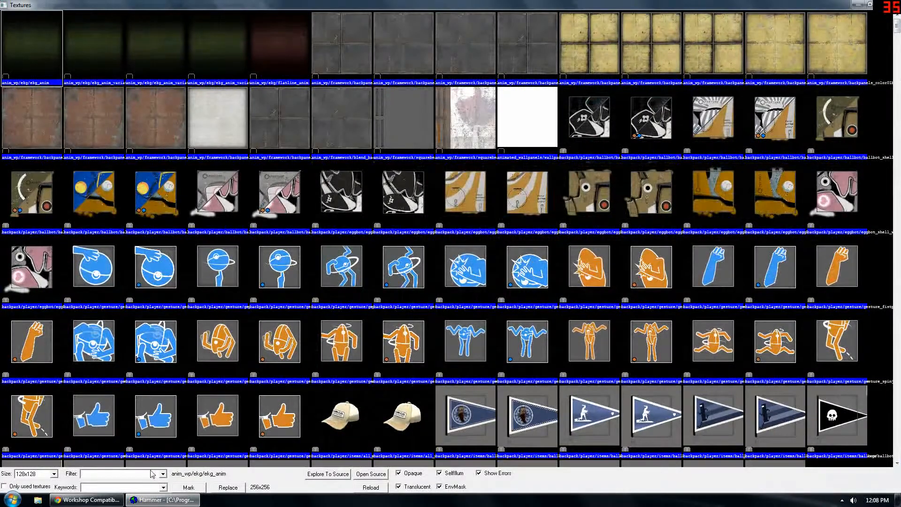
# Filter textures for tooltrigger and draw a trigger-textured brush tied to an entity
pyautogui.write('trigg')
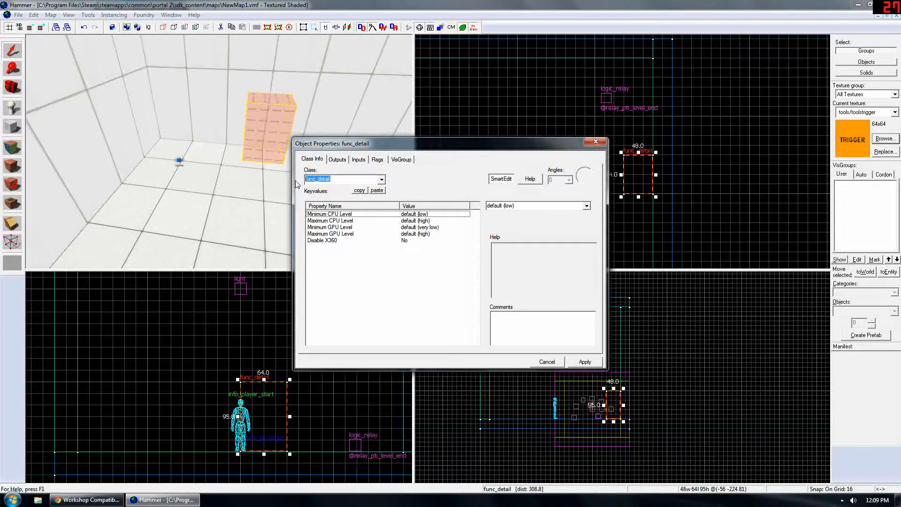
# Make the brush a trigger_once and add a new output on its Outputs page
pyautogui.write('once')
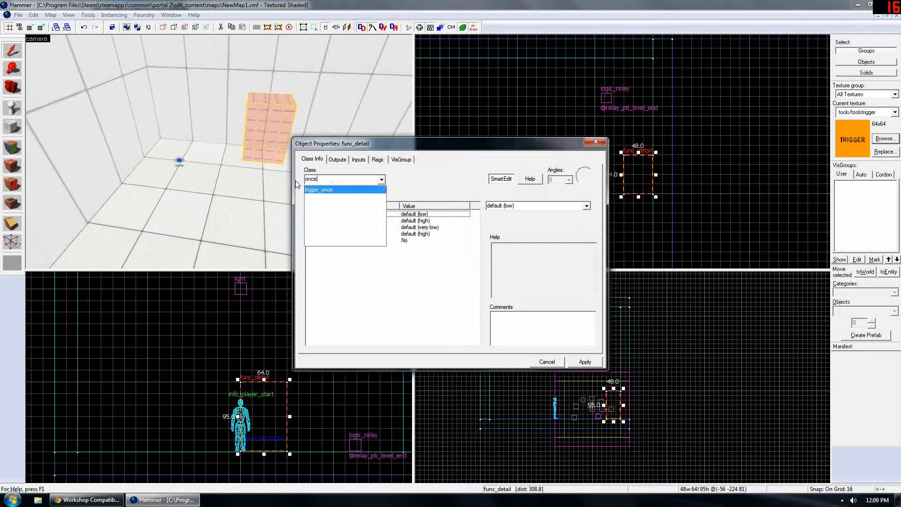
pyautogui.click(319, 189)
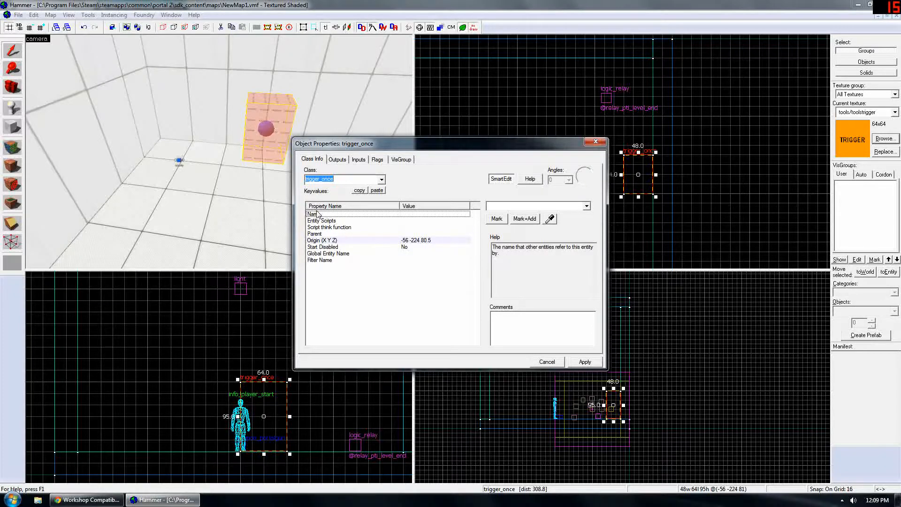
pyautogui.click(337, 159)
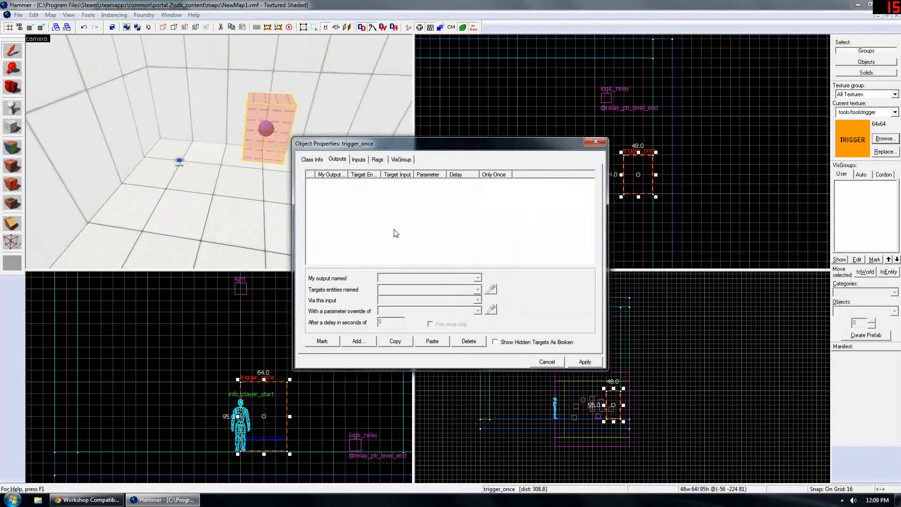
pyautogui.click(358, 342)
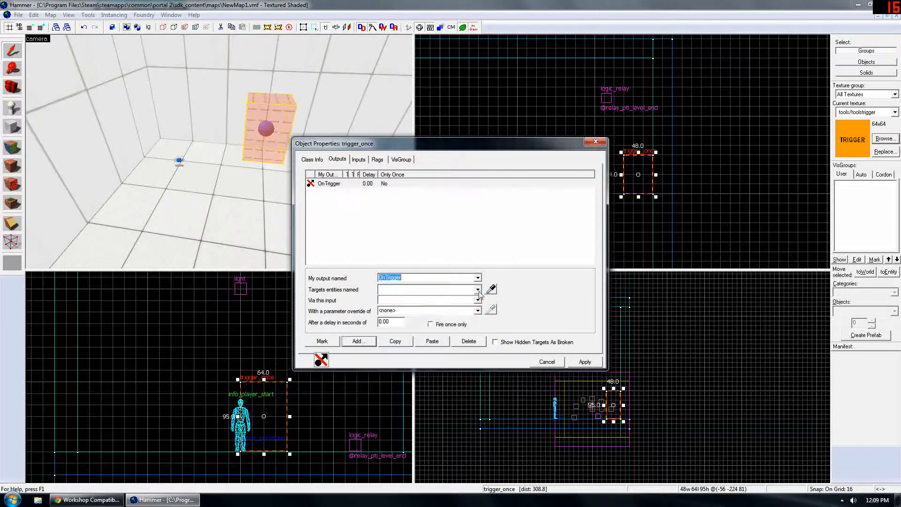
pyautogui.click(478, 289)
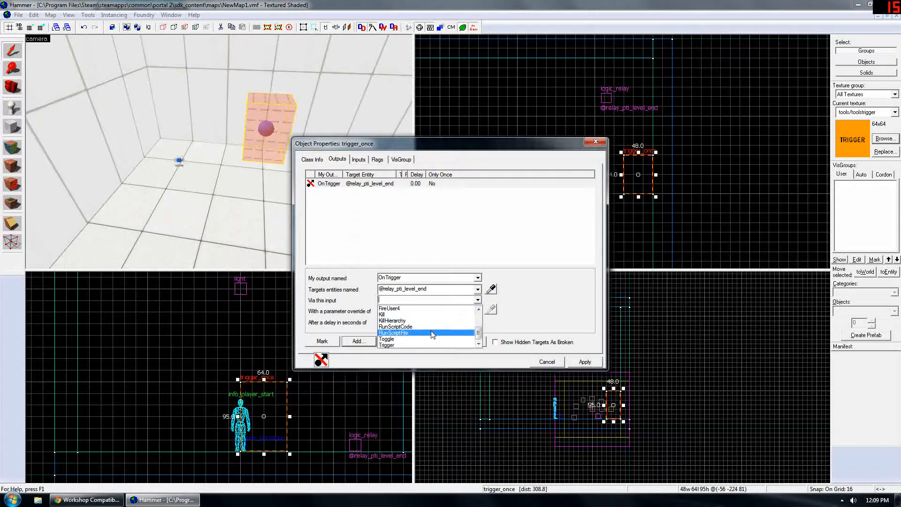
pyautogui.click(386, 345)
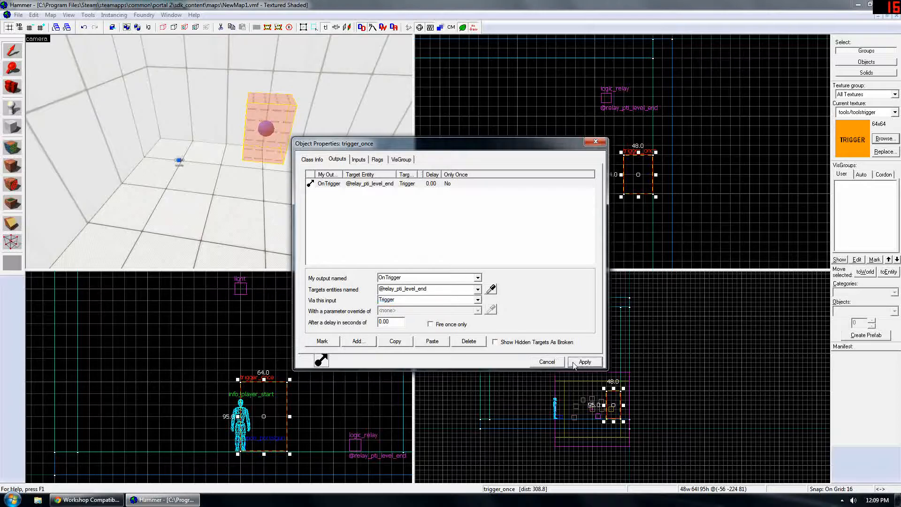
pyautogui.click(585, 362)
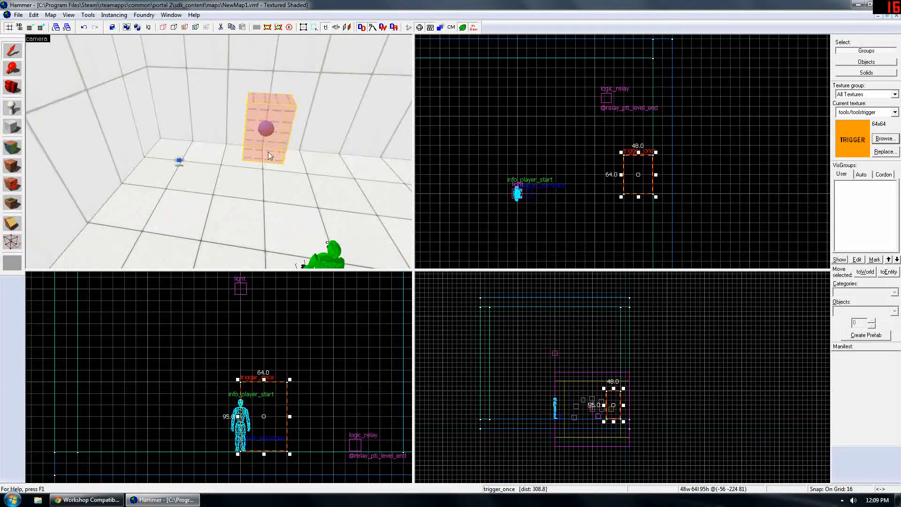
pyautogui.click(304, 191)
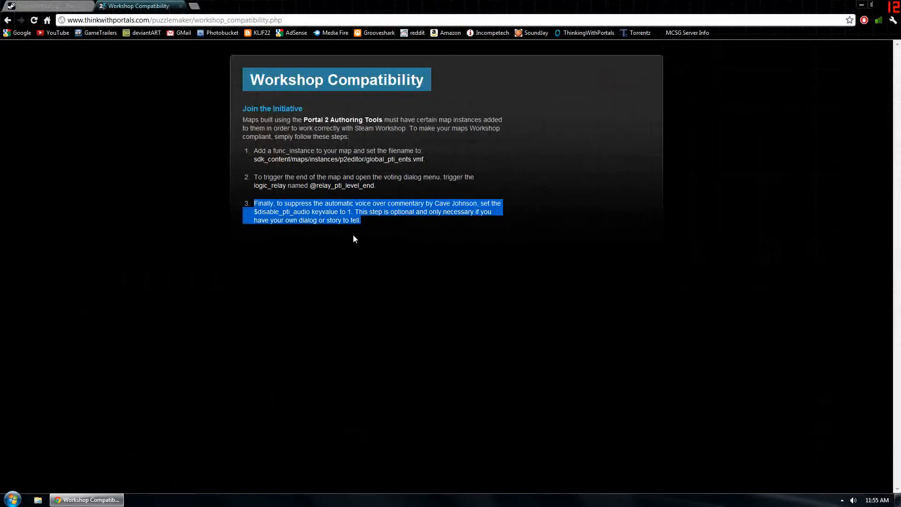
# Note step 3 (disabling voiceover) is optional, minimize Chrome and bring up the Start menu
pyautogui.moveTo(389, 211); pyautogui.dragTo(473, 211)
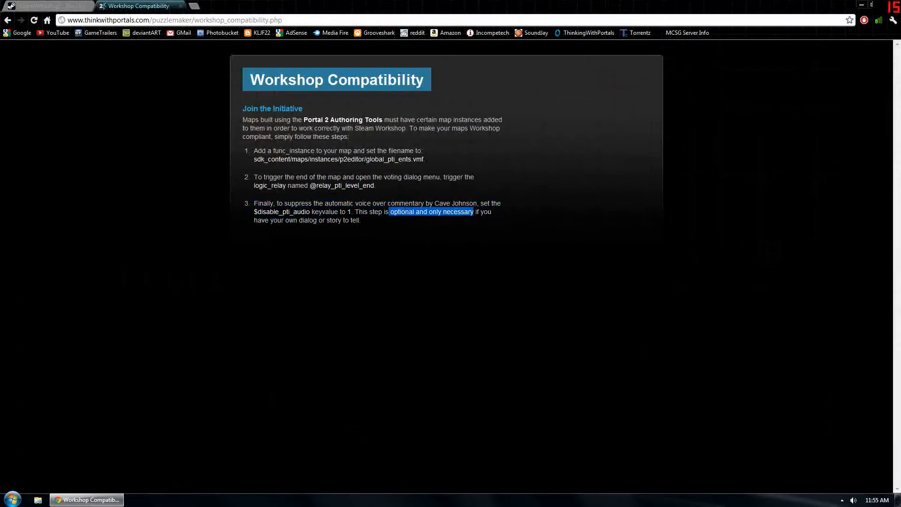
pyautogui.click(321, 234)
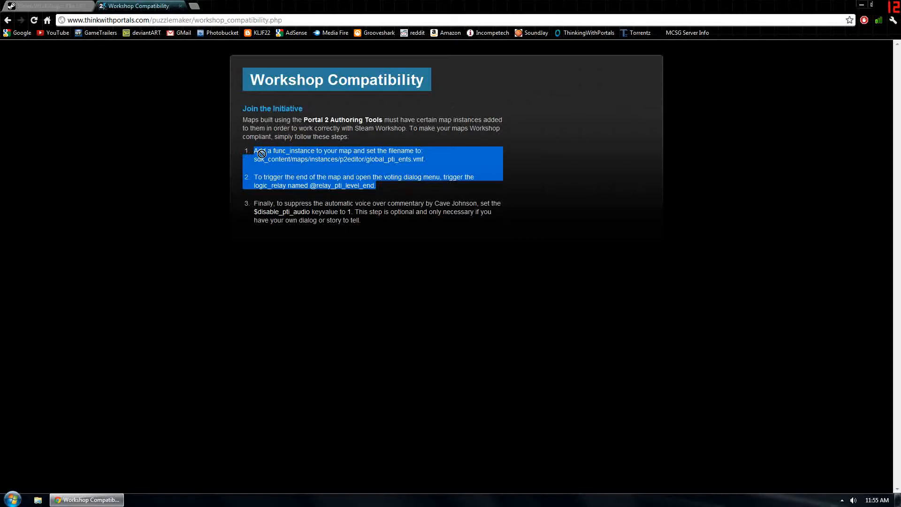
pyautogui.click(209, 166)
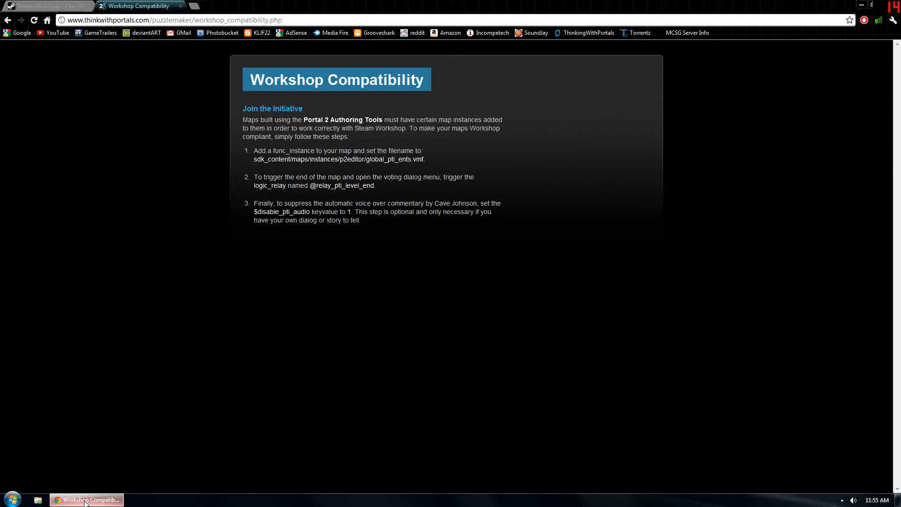
pyautogui.moveTo(244, 152)
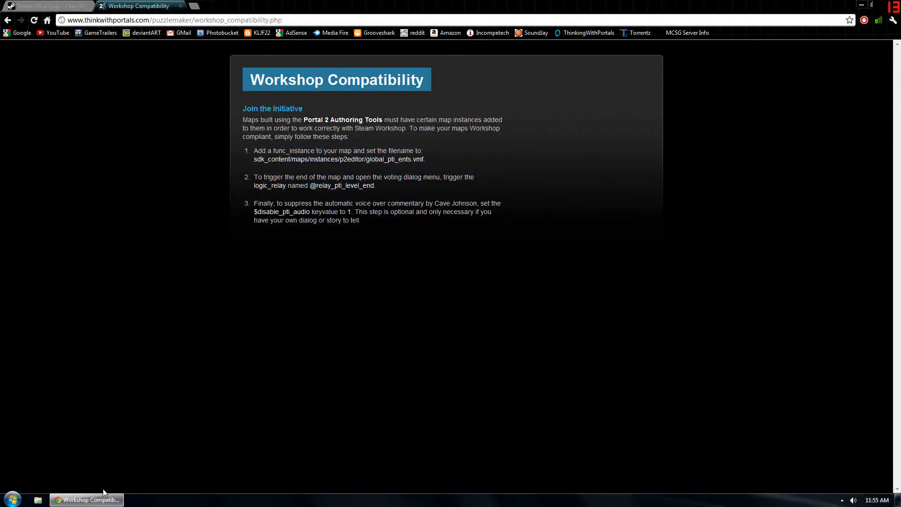
pyautogui.click(10, 498)
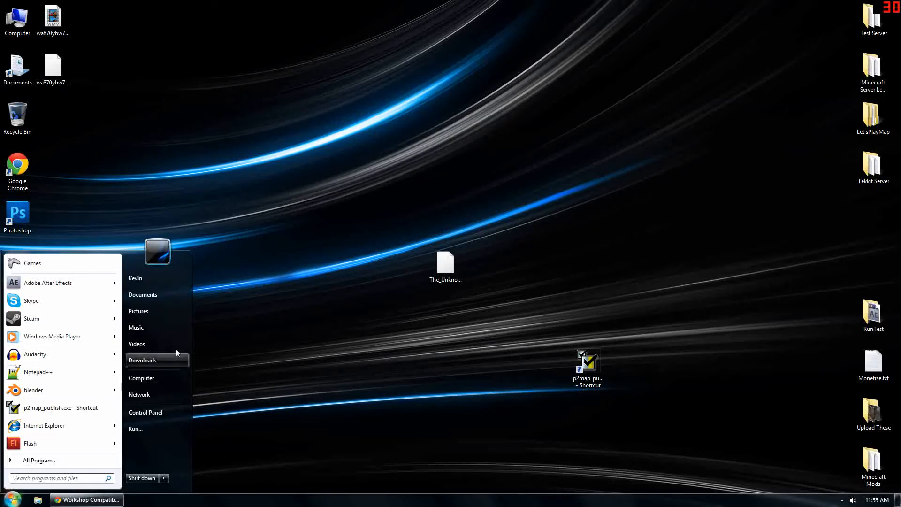
# Browse from Computer through C:\ Steam\steamapps to the portal 2 folder
pyautogui.click(141, 377)
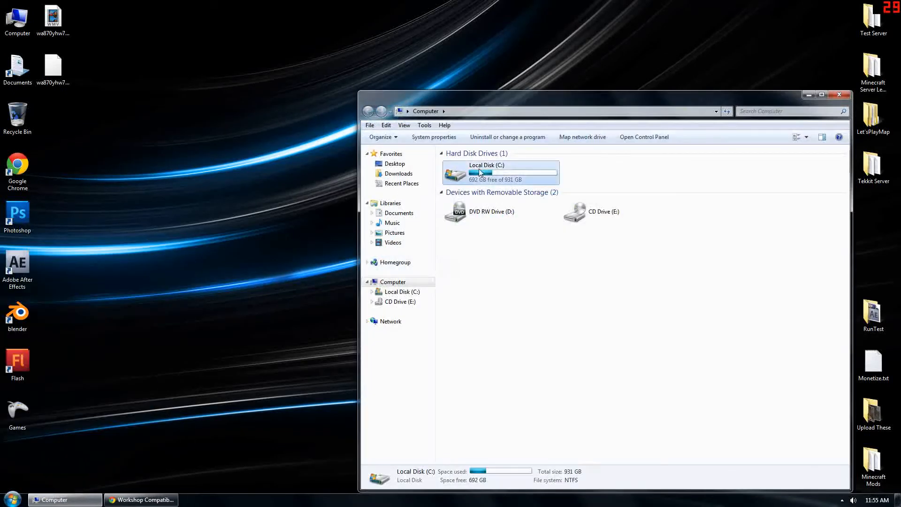
pyautogui.doubleClick(511, 173)
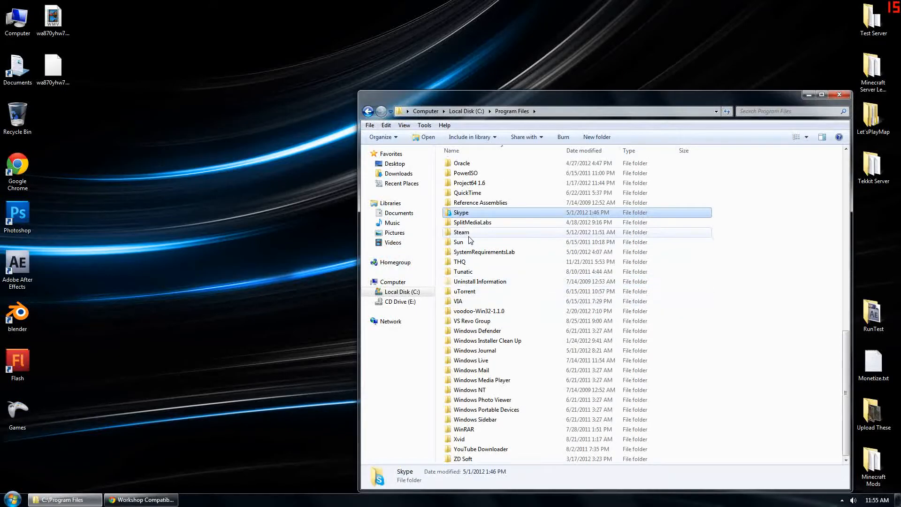
pyautogui.doubleClick(461, 232)
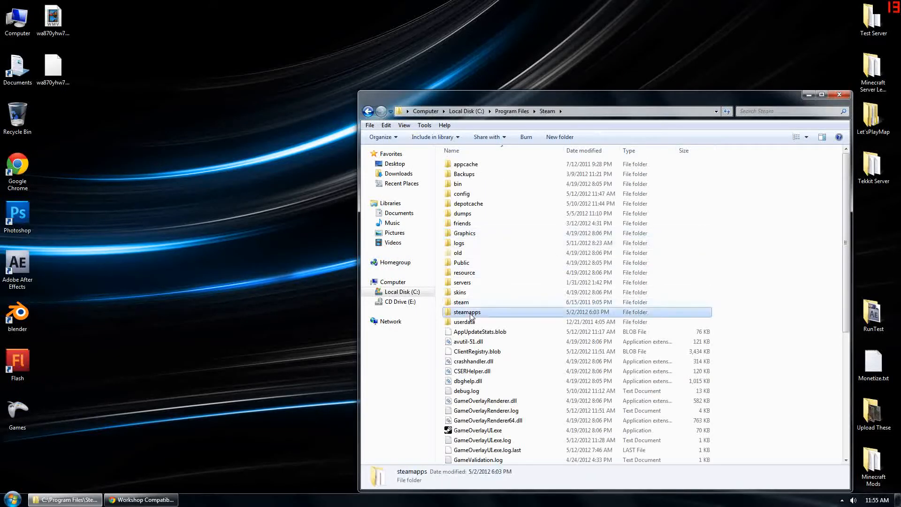
pyautogui.doubleClick(466, 312)
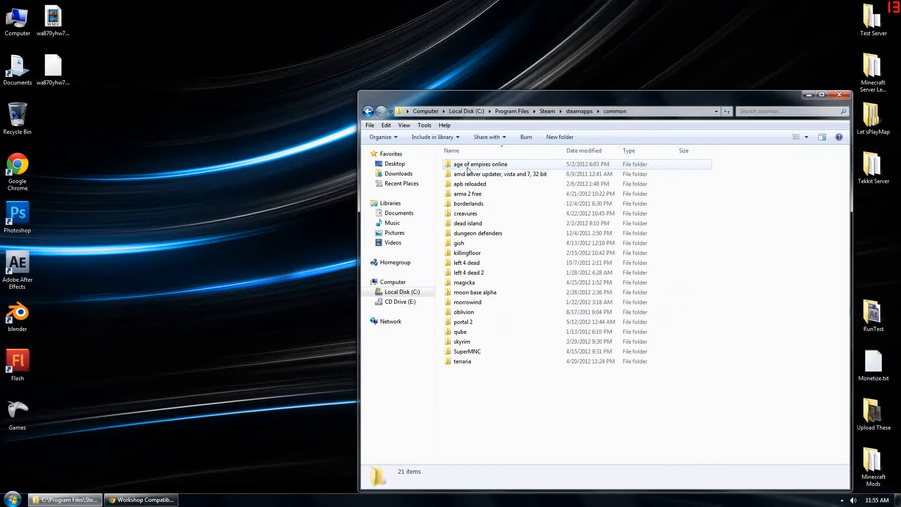
pyautogui.click(464, 312)
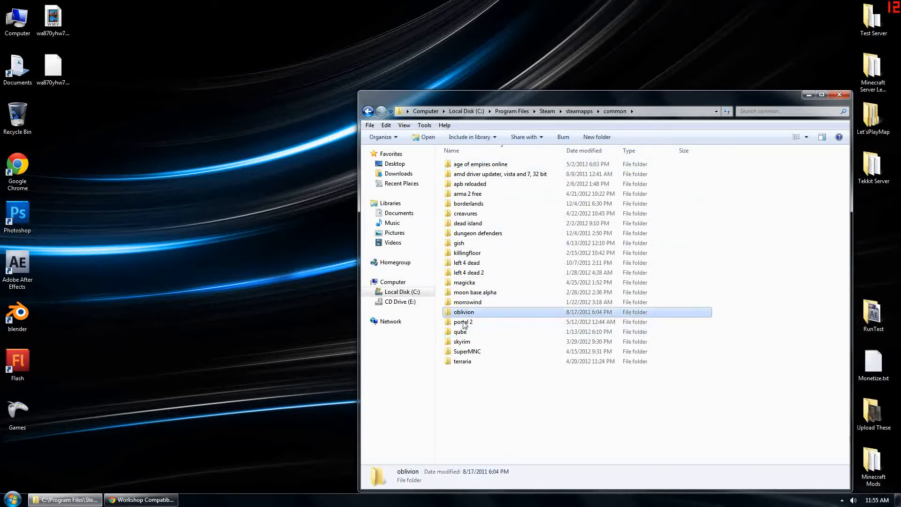
pyautogui.doubleClick(463, 322)
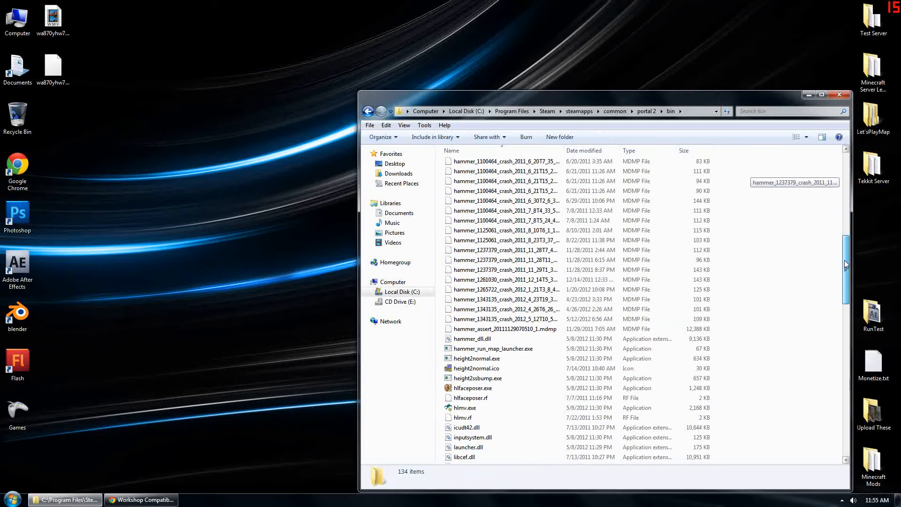
# Locate p2map_publish.exe in the bin folder and launch it
pyautogui.scroll(-3)
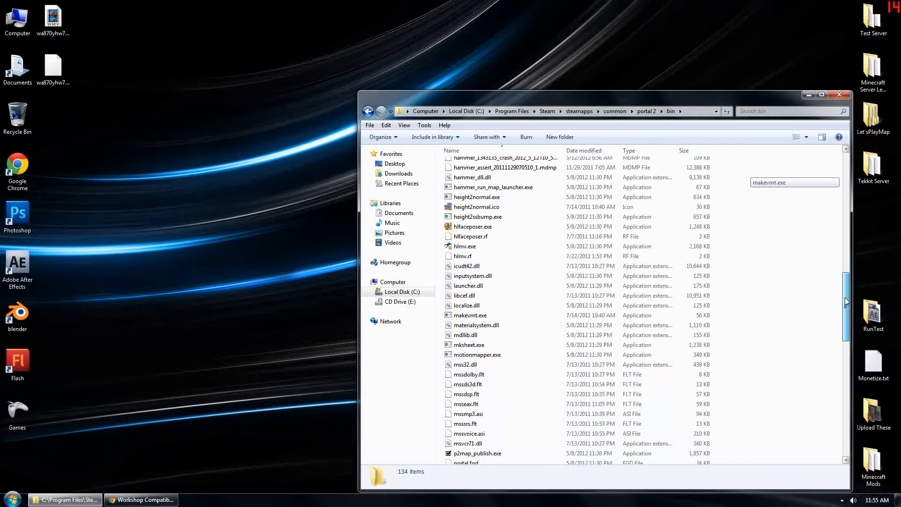
pyautogui.scroll(-3)
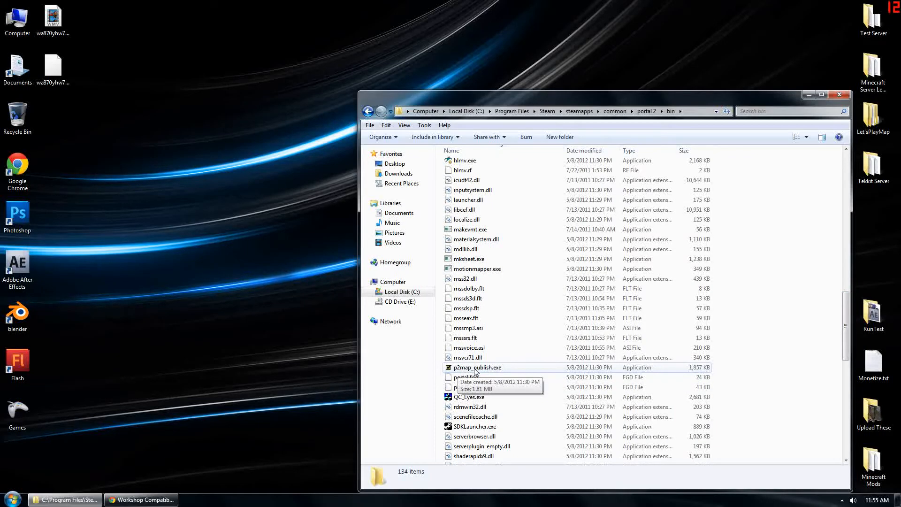
pyautogui.rightClick(477, 367)
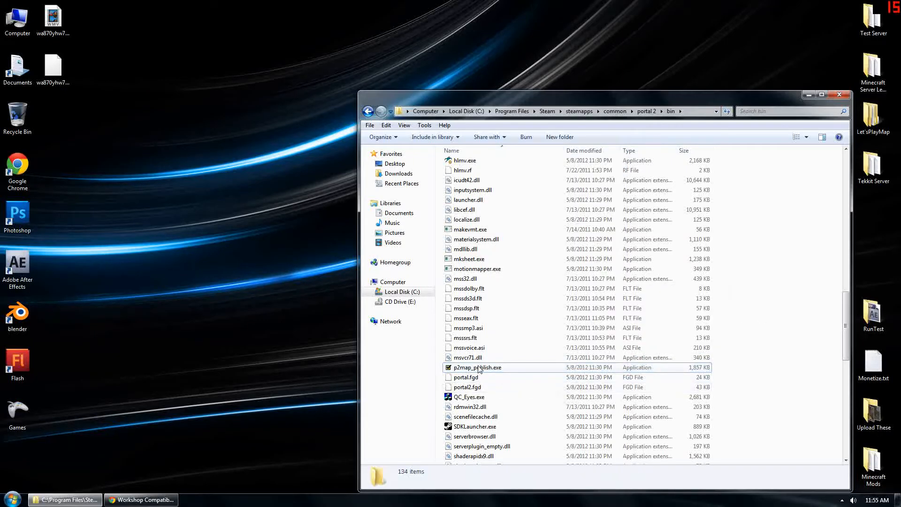
pyautogui.doubleClick(477, 367)
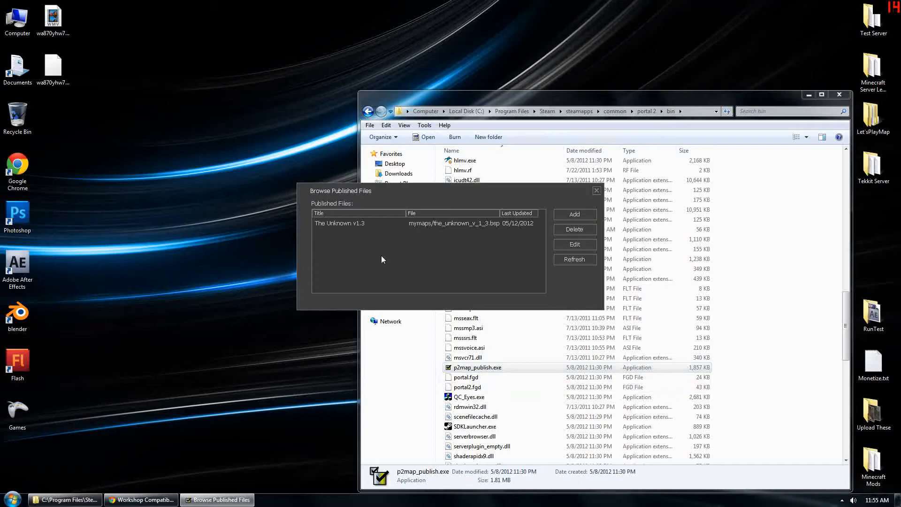
# Select The Unknown v1.3 published entry and start adding a new Workshop item
pyautogui.click(357, 224)
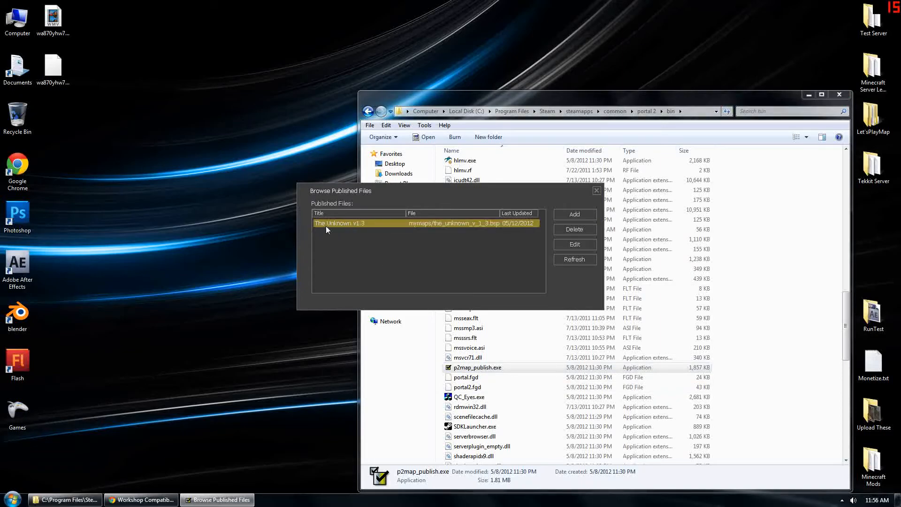
pyautogui.moveTo(534, 252)
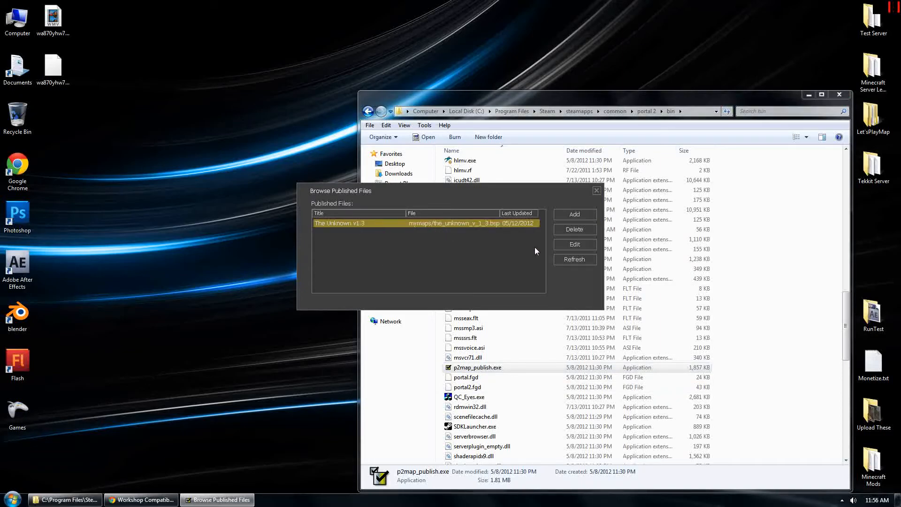
pyautogui.moveTo(576, 217)
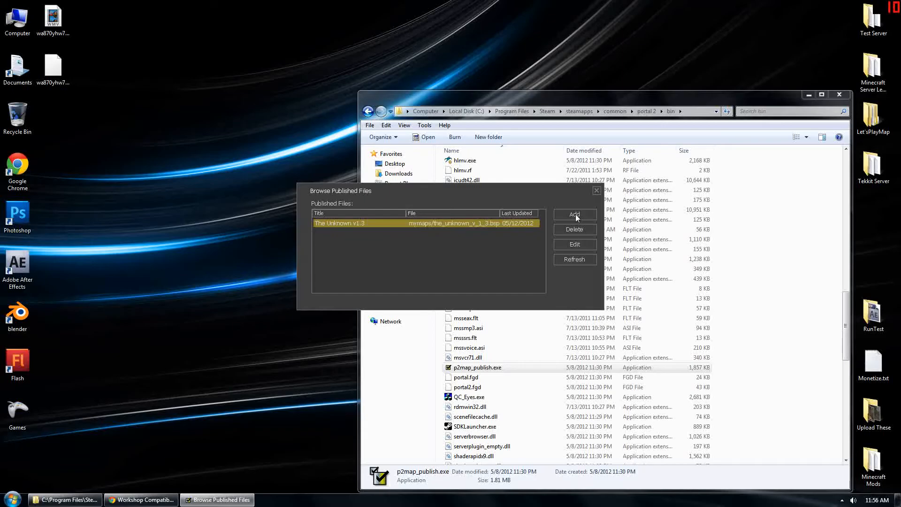
pyautogui.moveTo(562, 222)
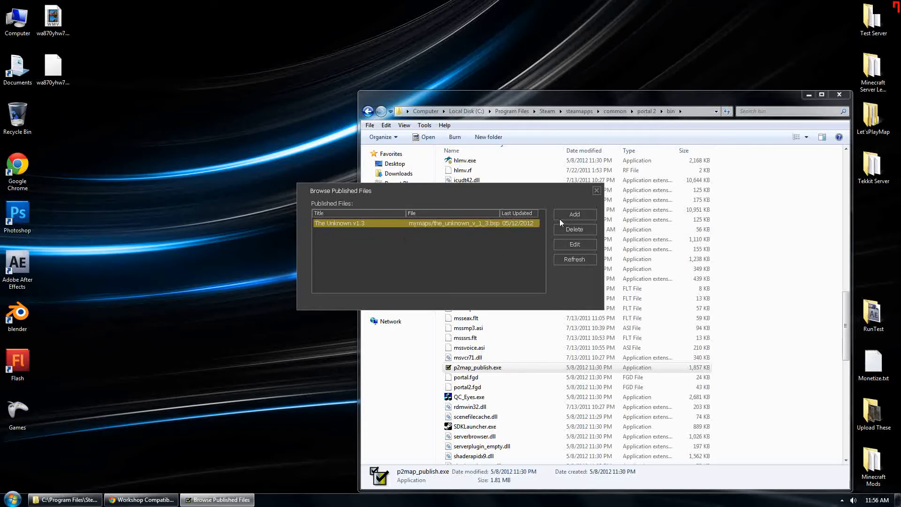
pyautogui.click(574, 214)
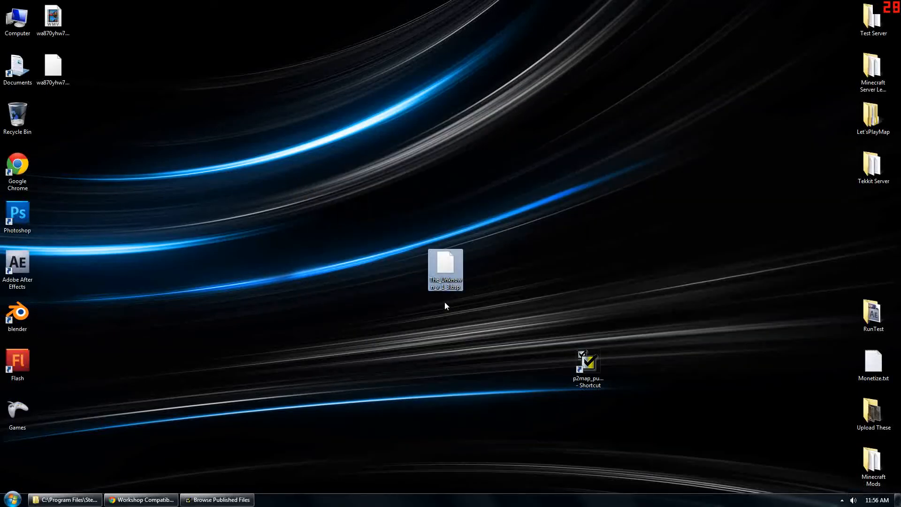
pyautogui.moveTo(445, 270)
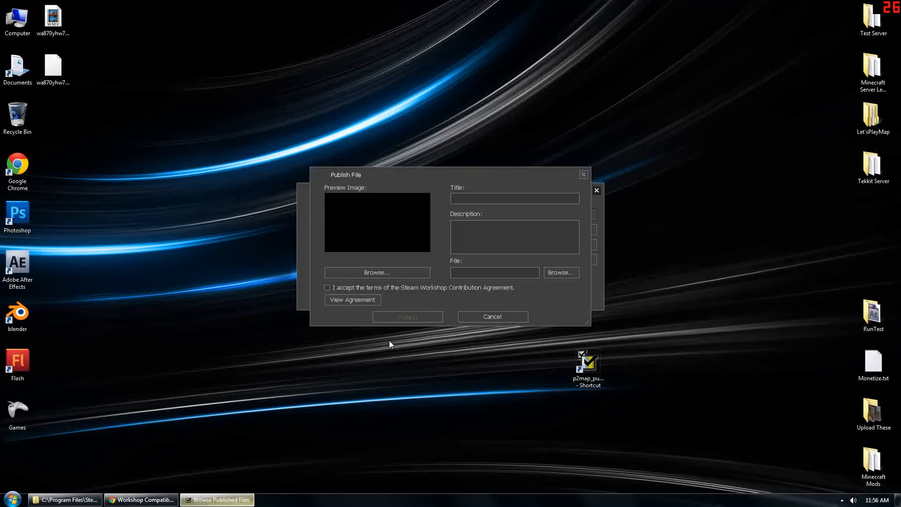
pyautogui.moveTo(358, 265)
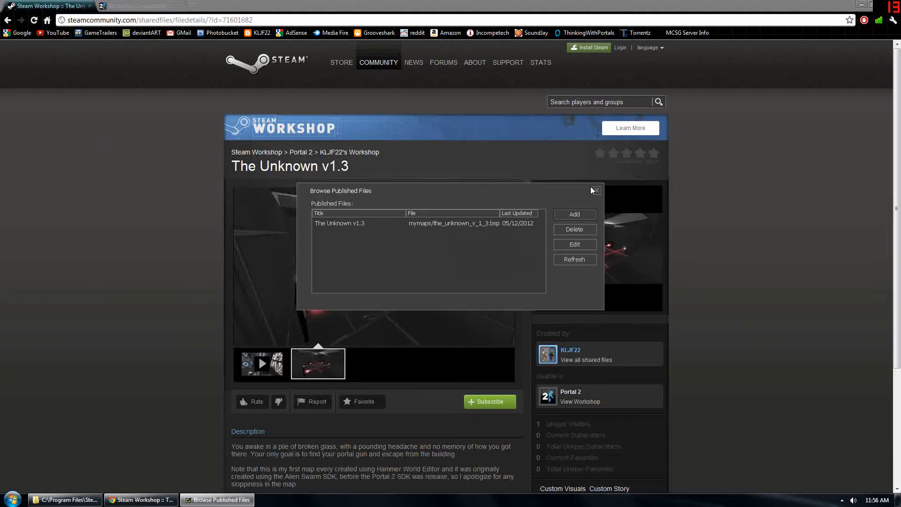
# Close the Browse Published Files window, leaving the Workshop page for The Unknown v1.3
pyautogui.click(595, 190)
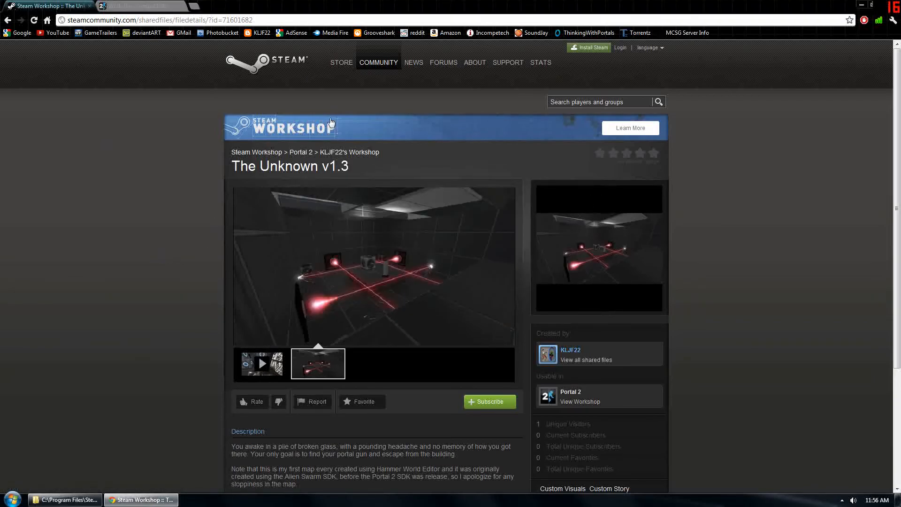